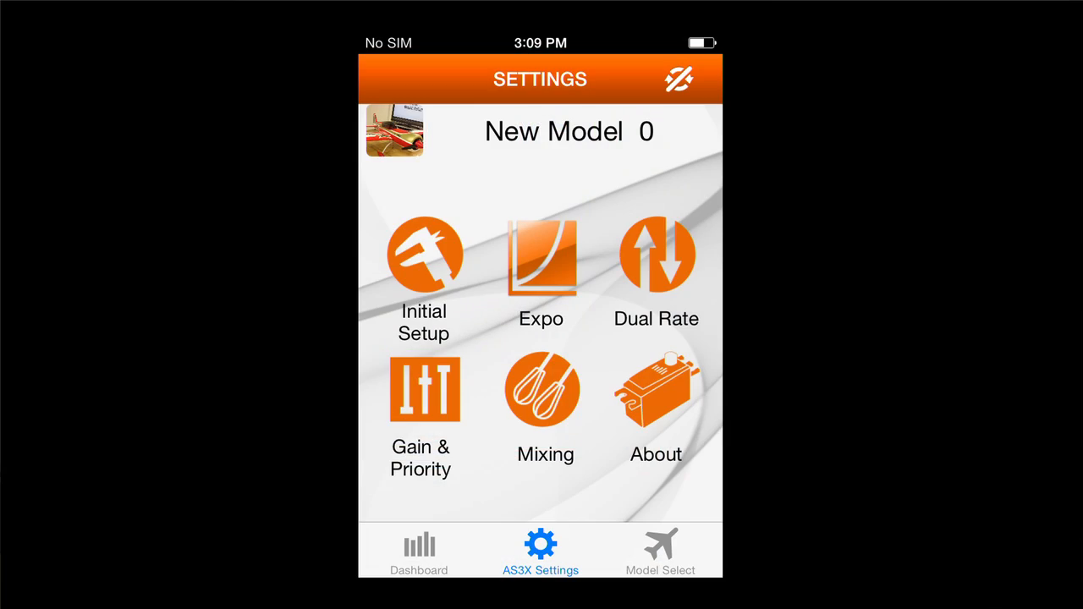
Step: Choose Model Reset under Initial Setup to prompt restoring New Model 0's defaults
{"action": "left_click", "coordinate": [423, 254]}
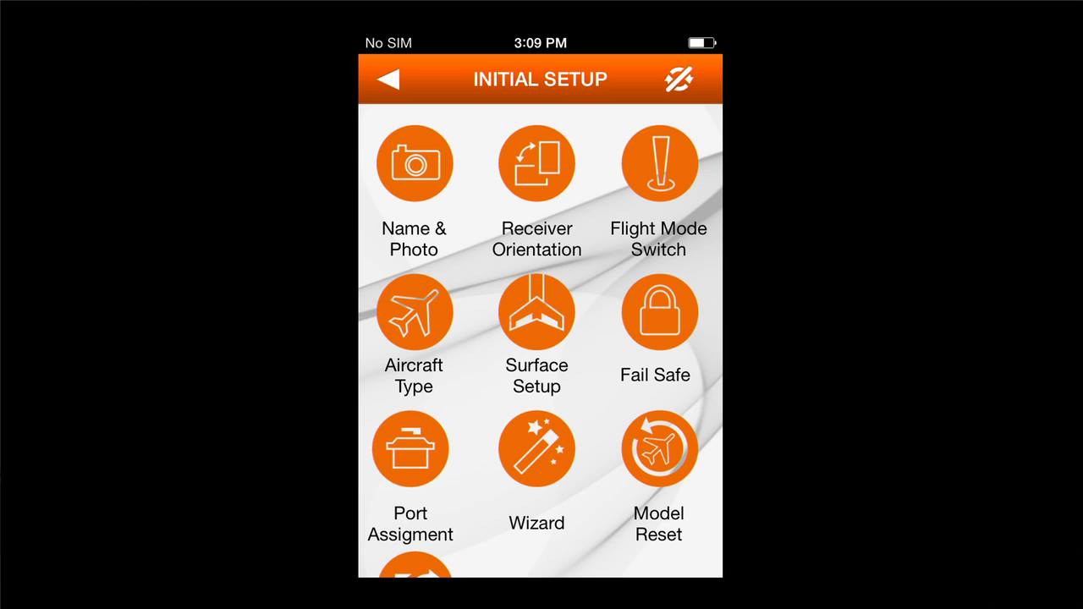
{"action": "left_click", "coordinate": [658, 448]}
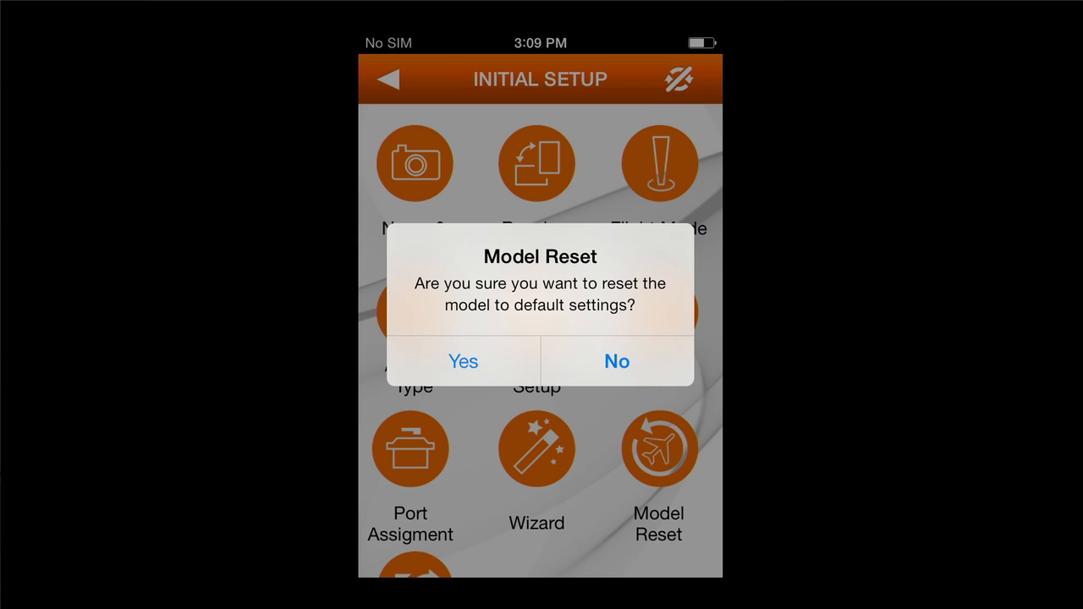
Step: Answer the Model Reset alert and land on the Models list with New Model 0
{"action": "left_click", "coordinate": [617, 361]}
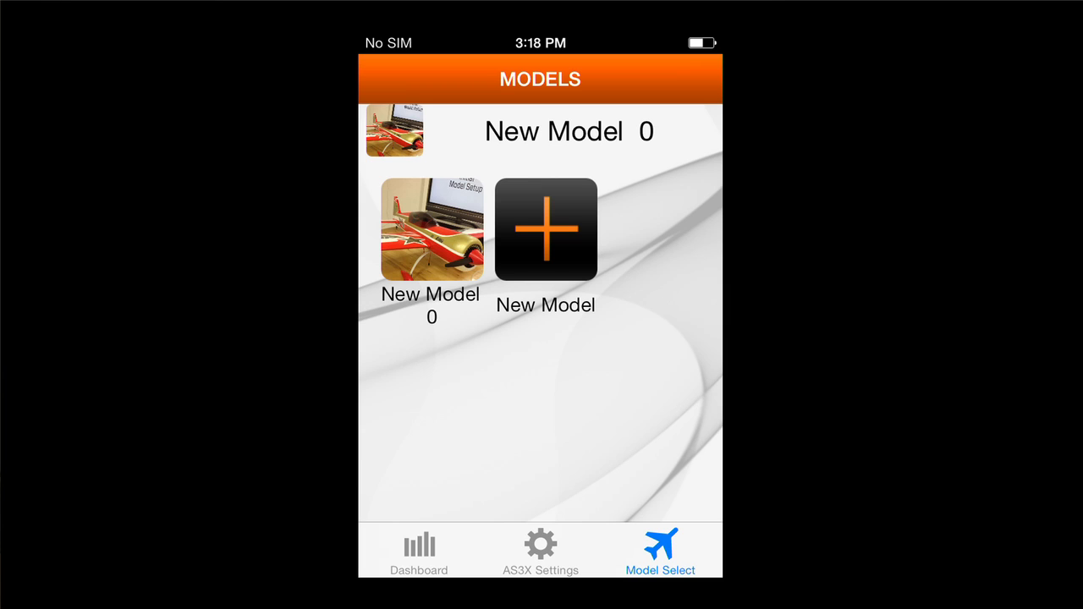
Step: Create New Model 1 from the New Model (+) tile
{"action": "left_click", "coordinate": [545, 229]}
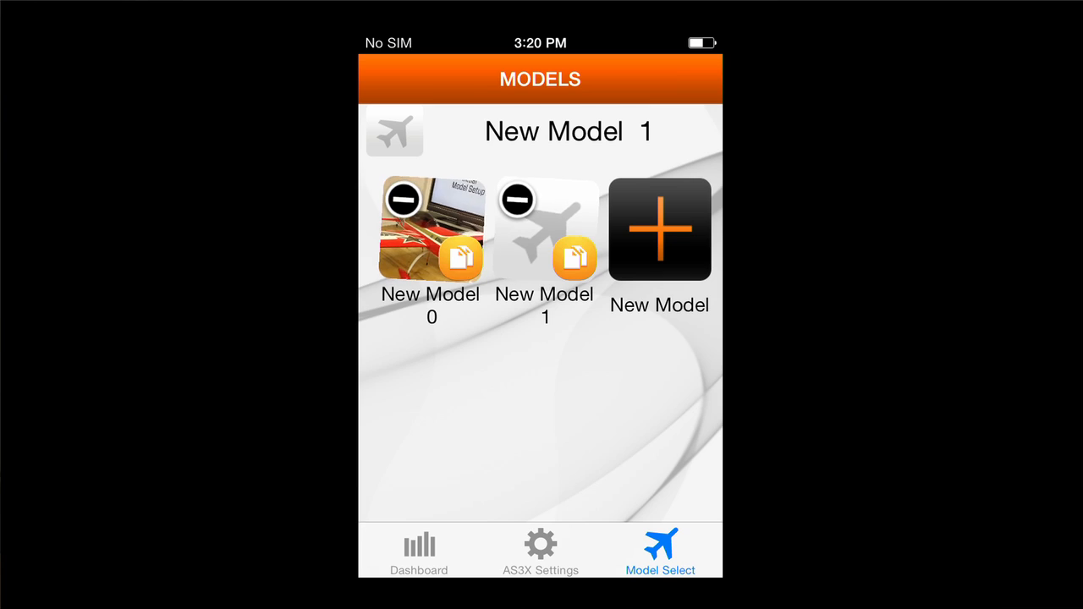
Step: Remove New Model 1 via its minus badge and confirm the Delete Model alert
{"action": "left_click", "coordinate": [517, 200]}
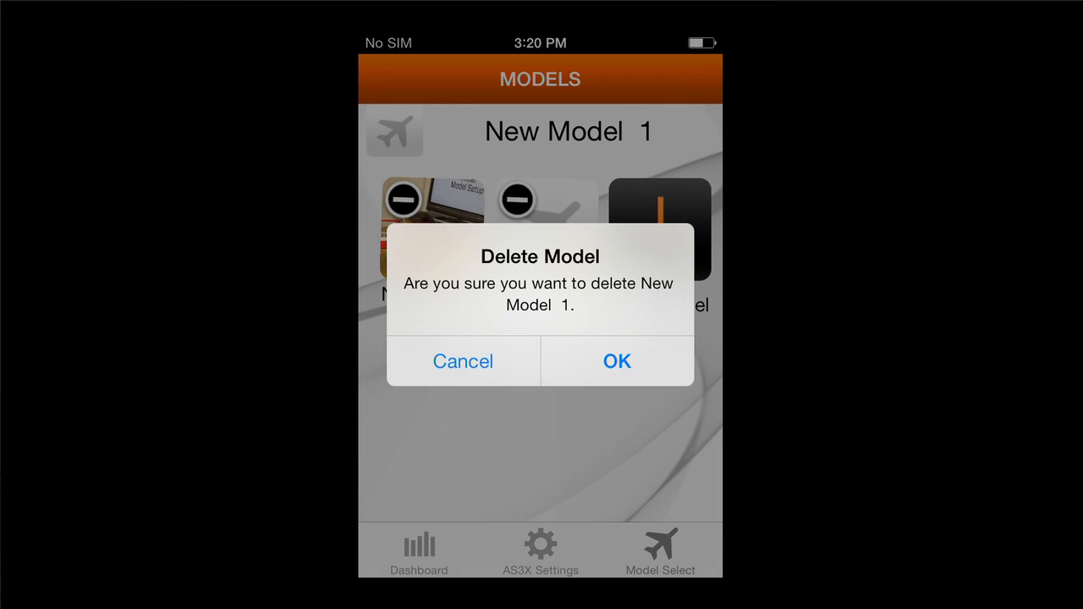
{"action": "left_click", "coordinate": [616, 361]}
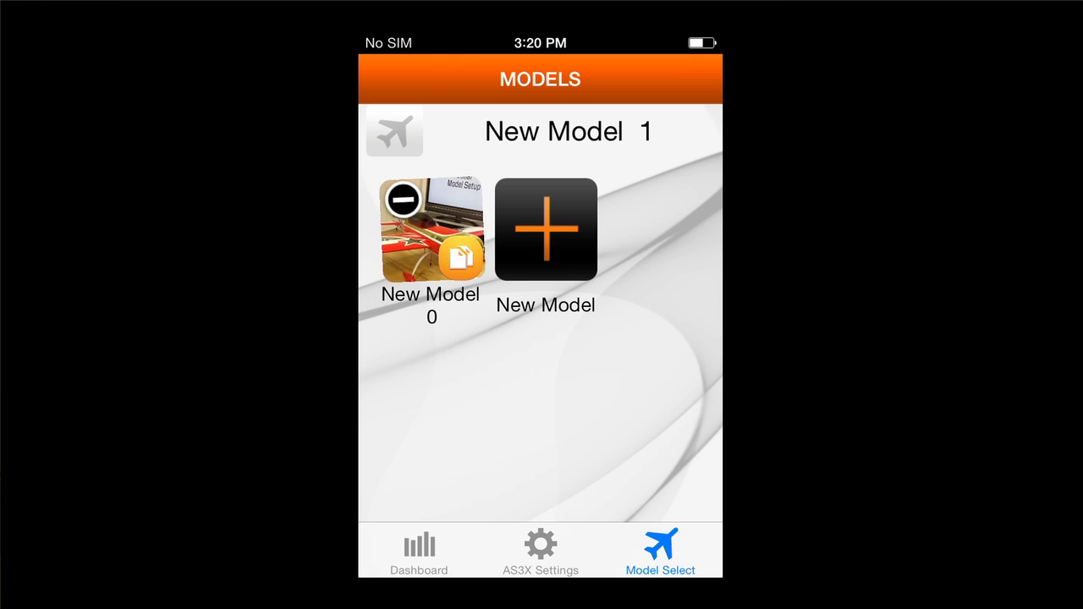
Step: Copy New Model 0 to create 'New Model 0 Copy' as the active model
{"action": "left_click", "coordinate": [458, 260]}
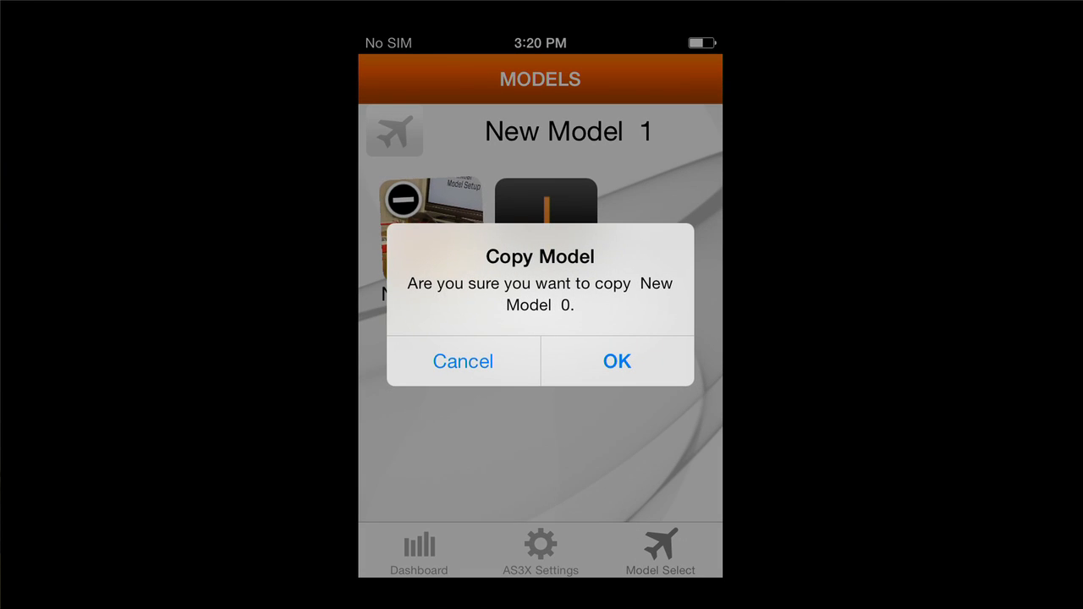
{"action": "left_click", "coordinate": [617, 362]}
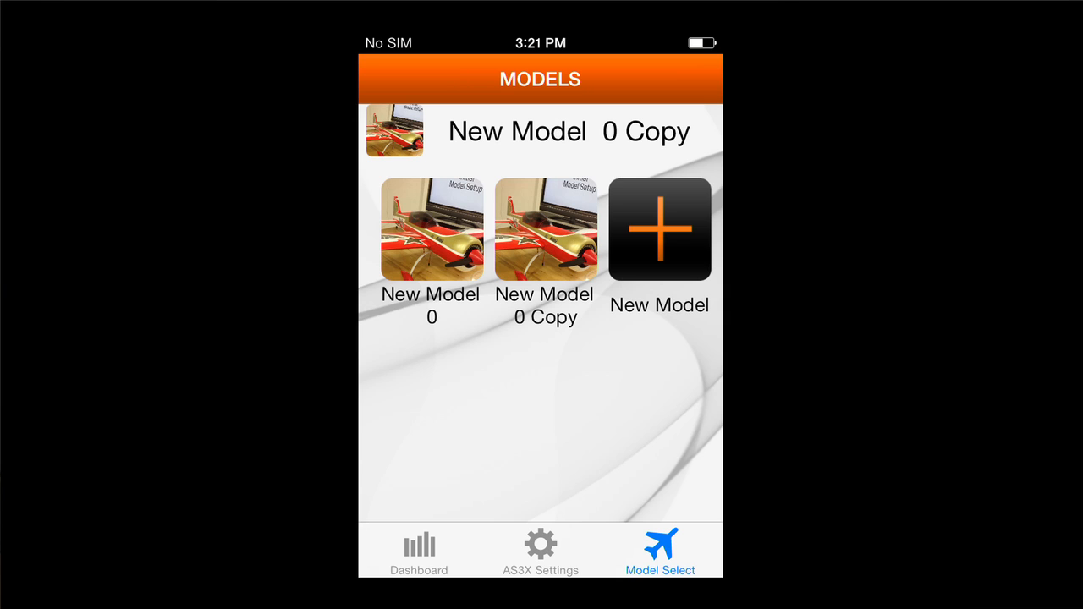
{"action": "left_click", "coordinate": [544, 229]}
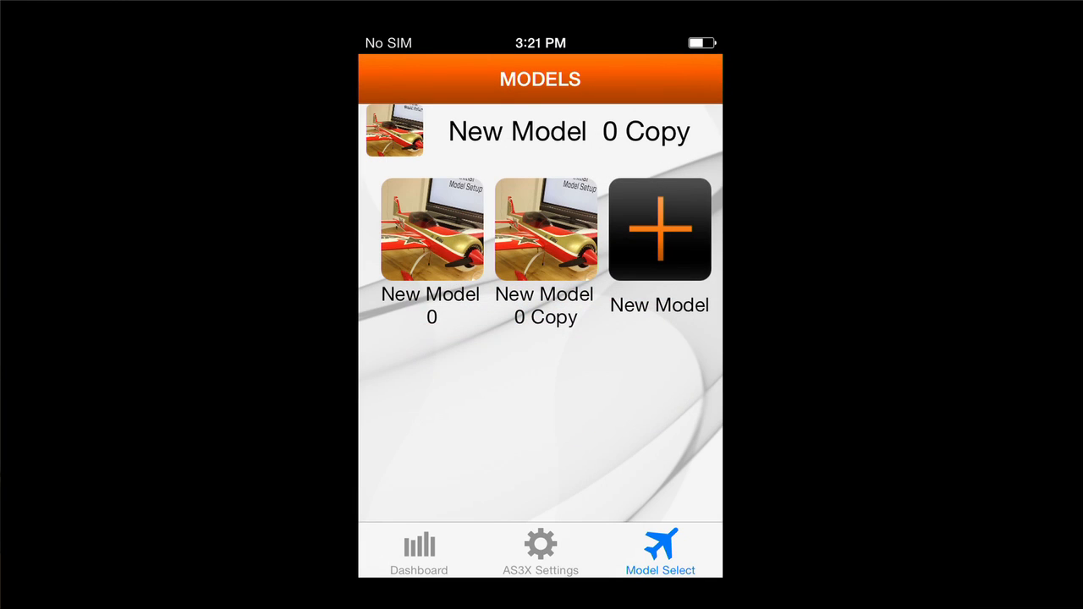
Step: Open AS3X Settings, then the Dashboard for New Model 0 Copy's flight mode 1 values
{"action": "left_click", "coordinate": [541, 550]}
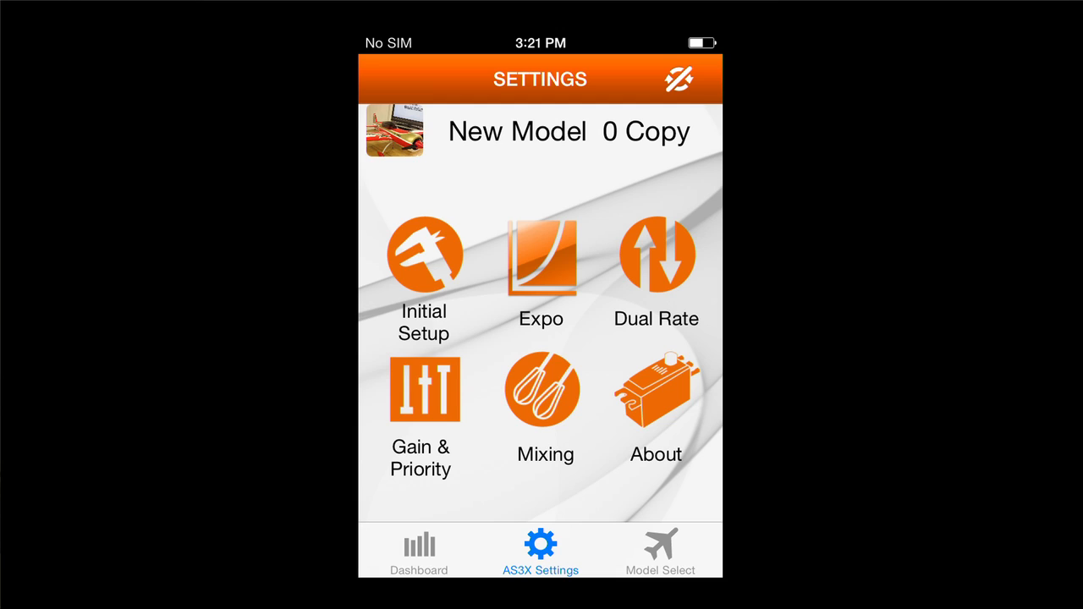
{"action": "left_click", "coordinate": [419, 550]}
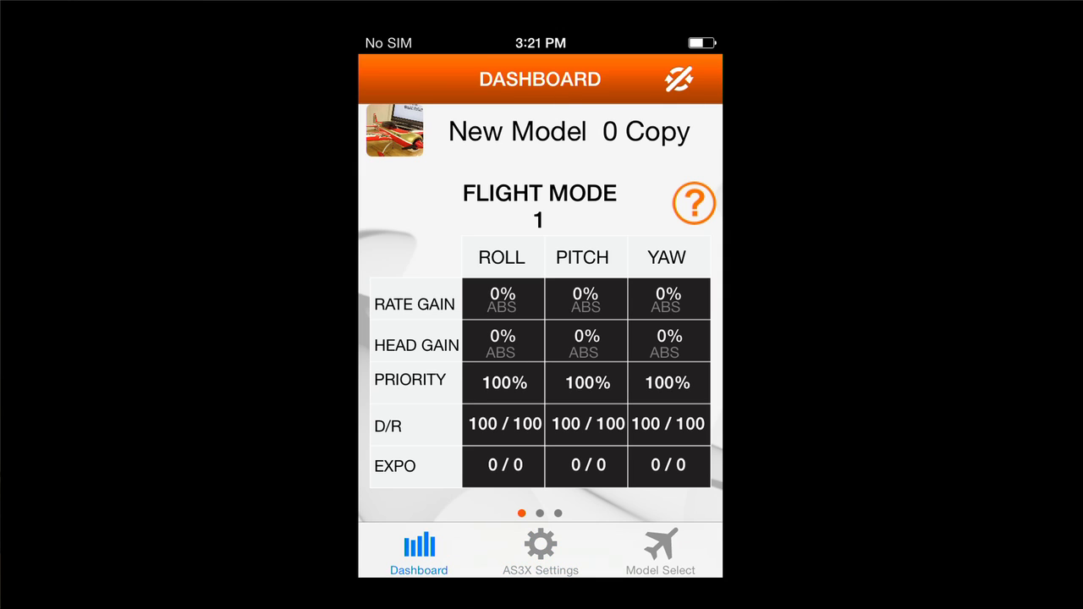